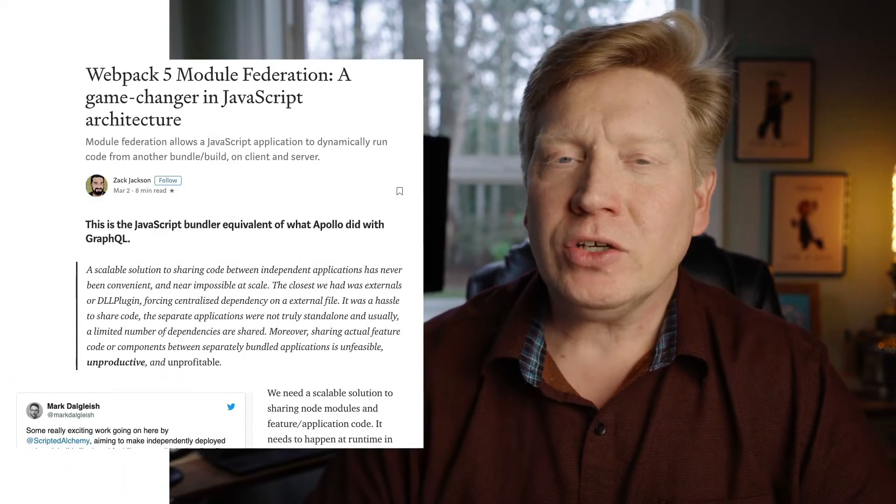
Scroll through the wp5-intro-video-code project while the home and search apps build
scroll(down, 3)
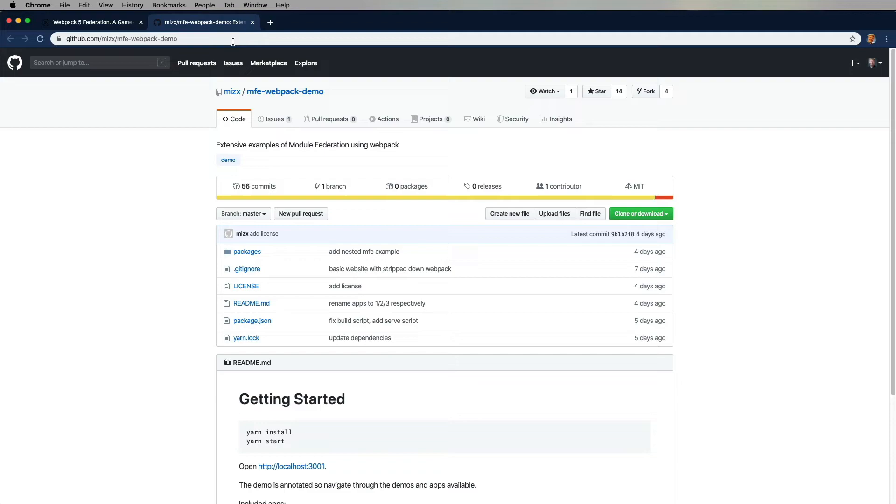
scroll(down, 3)
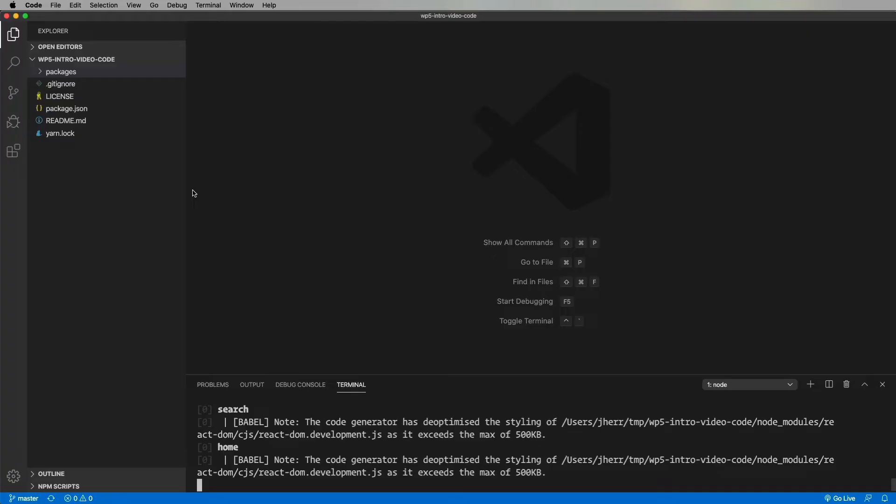
Open the home package's webpack.config.js from packages > home
click(61, 72)
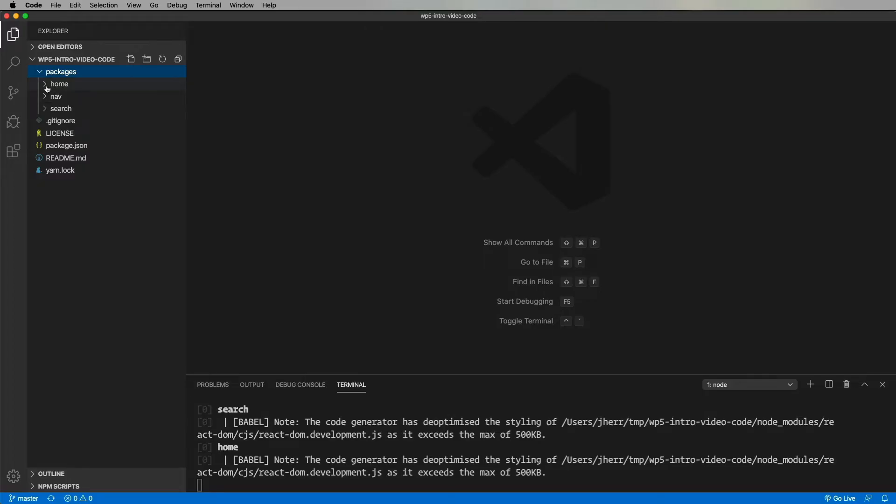
click(59, 84)
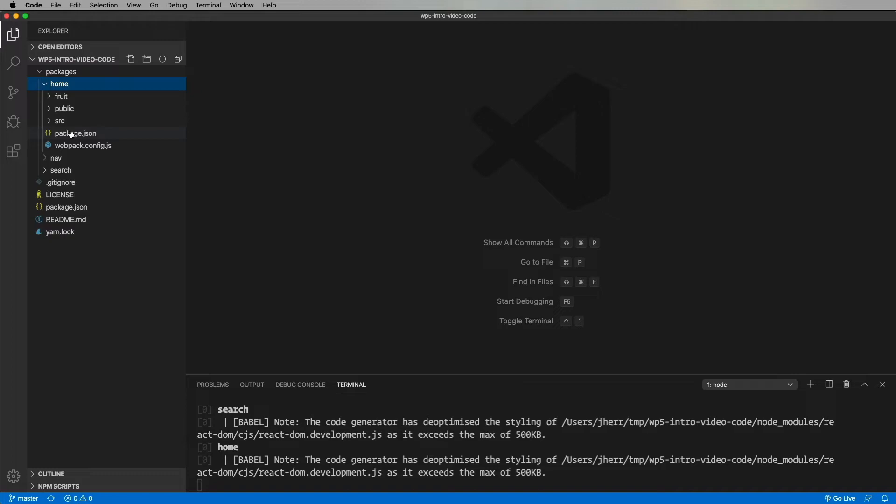
click(82, 145)
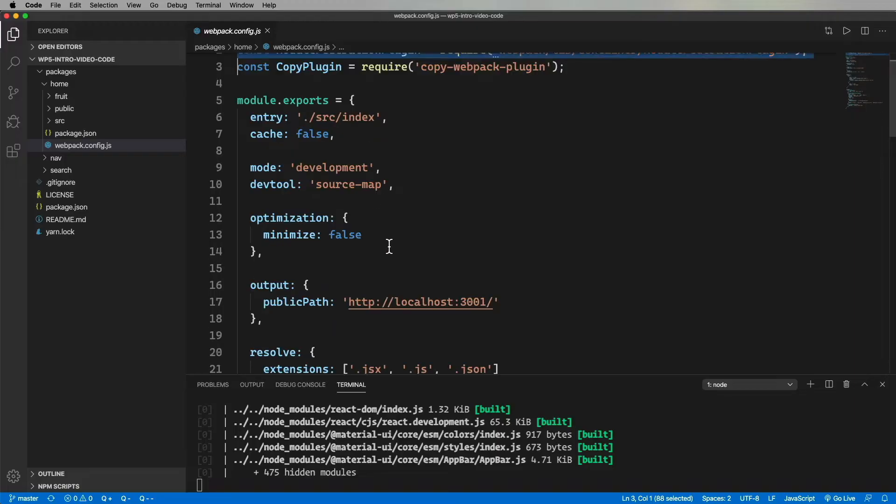
Scroll to the ModuleFederationPlugin block and highlight the library name home
scroll(down, 3)
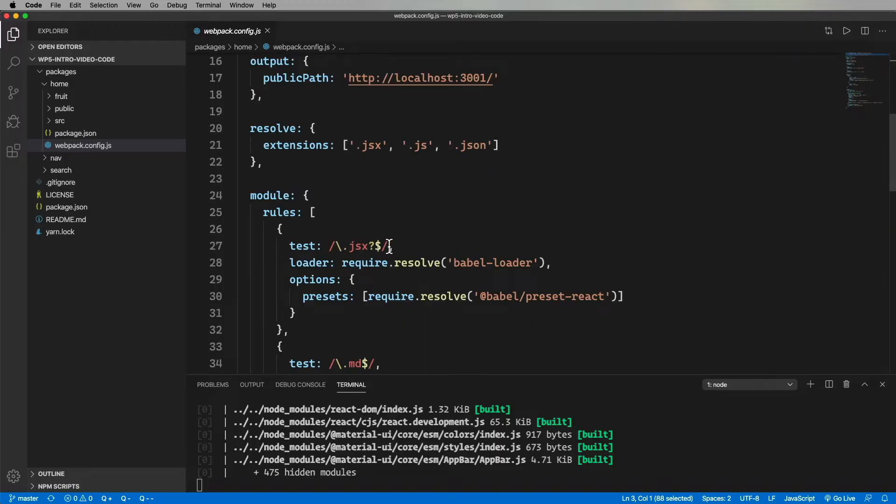
scroll(down, 3)
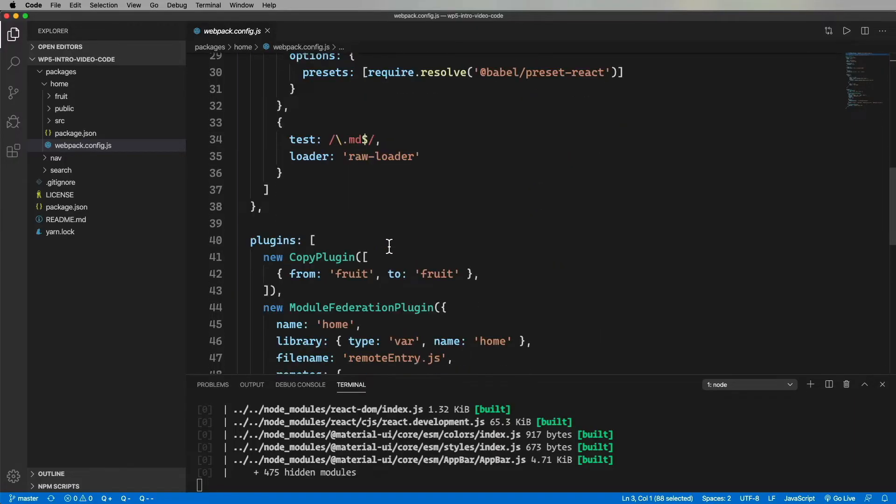
scroll(down, 3)
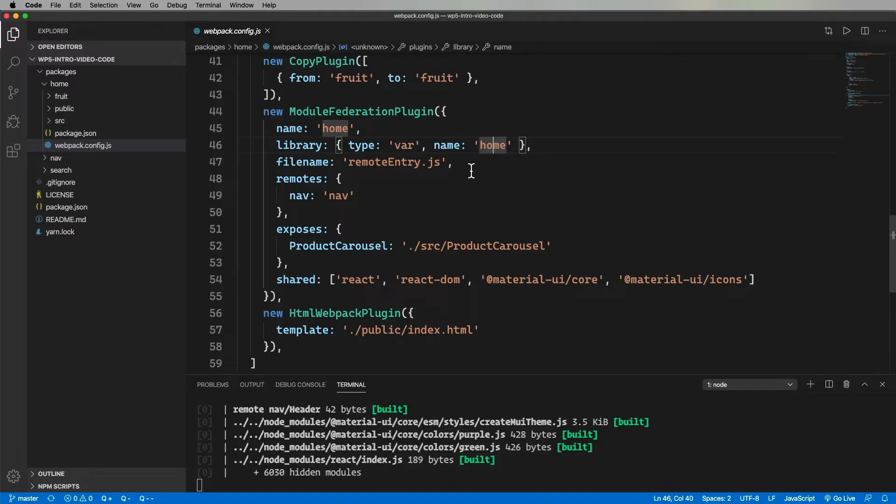
click(340, 196)
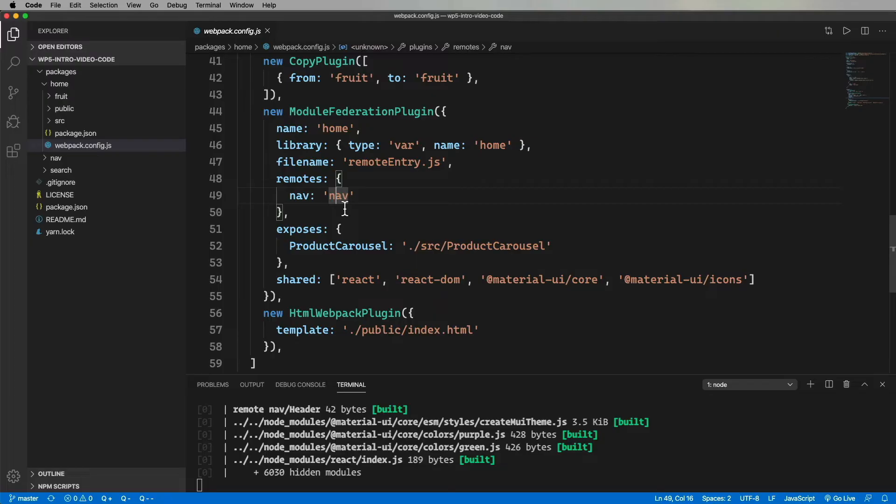
mouse_move(483, 250)
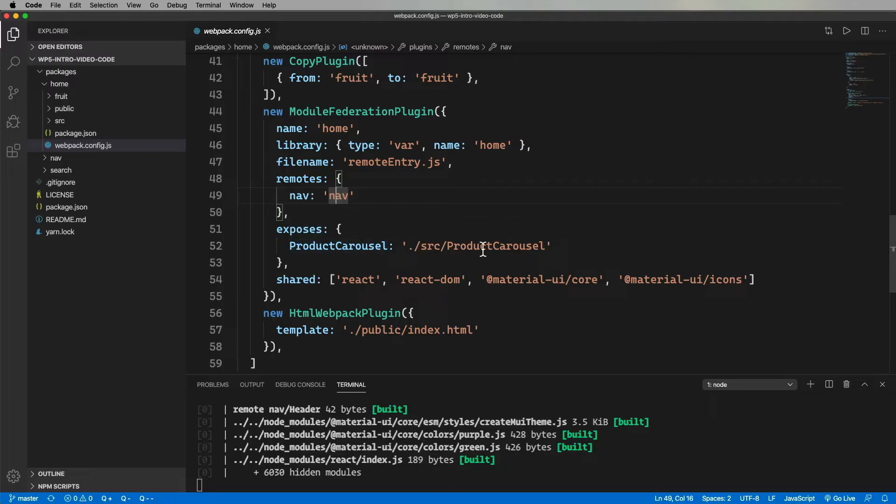
mouse_move(462, 281)
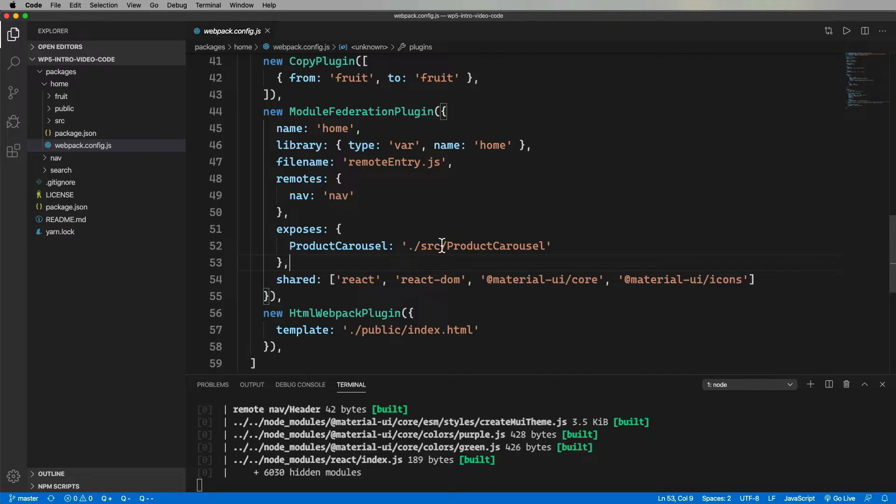
Review home/src/App.jsx with its Header import from nav
click(59, 120)
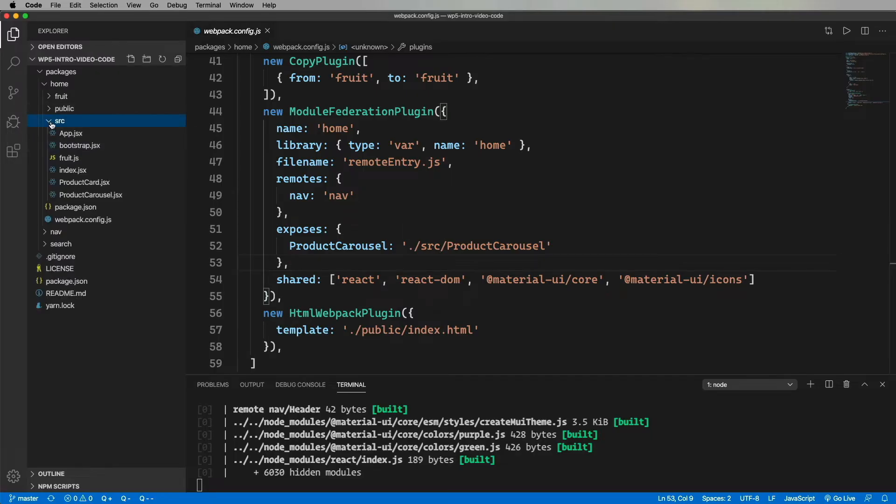
click(71, 133)
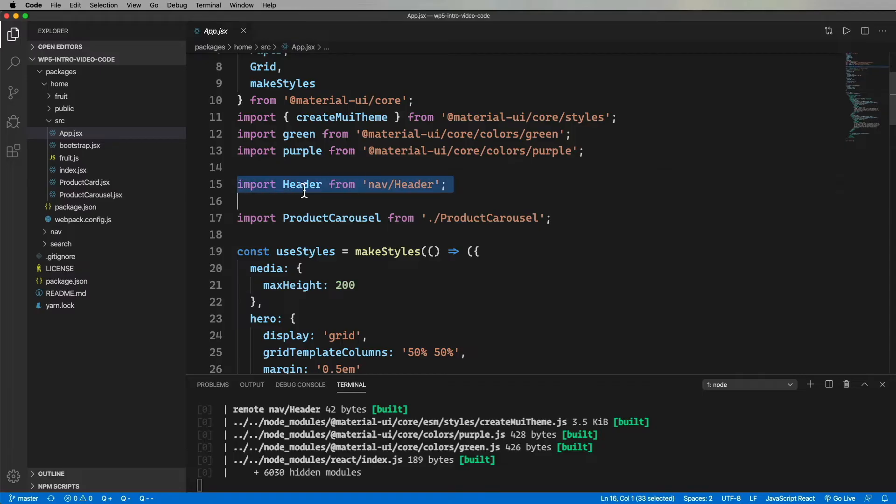
scroll(down, 3)
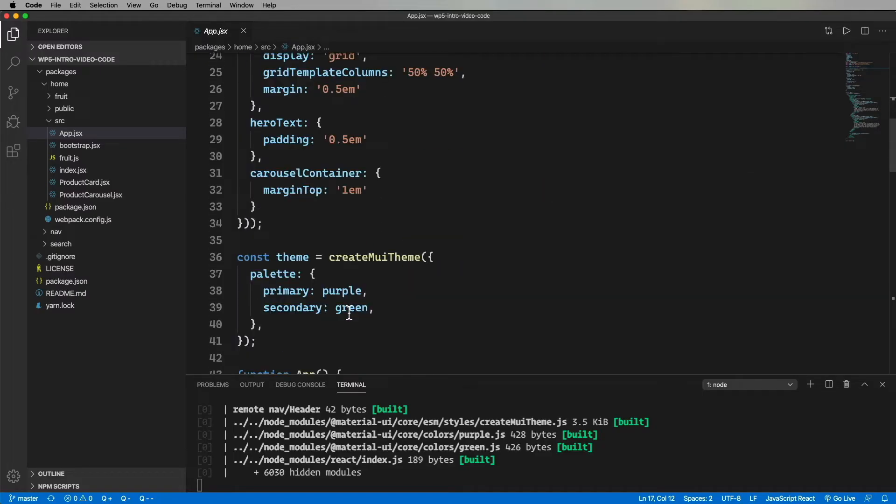
scroll(down, 3)
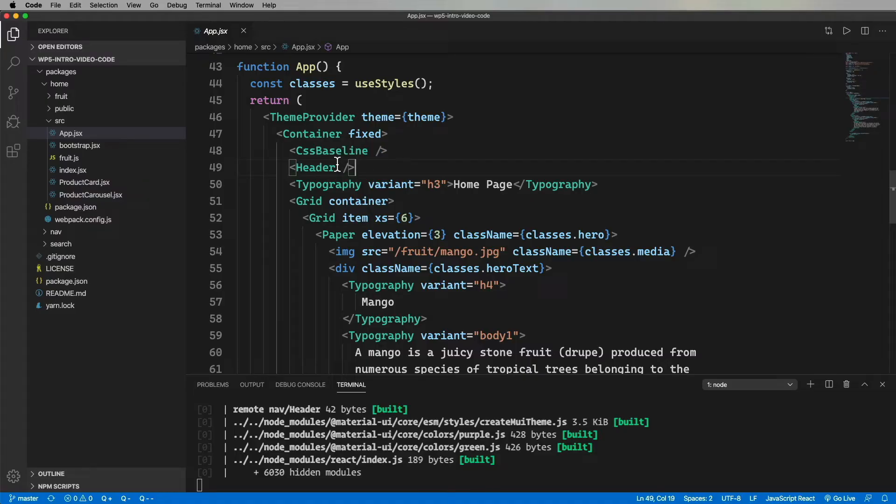
Review home/public/index.html's remoteEntry script, then switch to the Home Page in Chrome
click(64, 108)
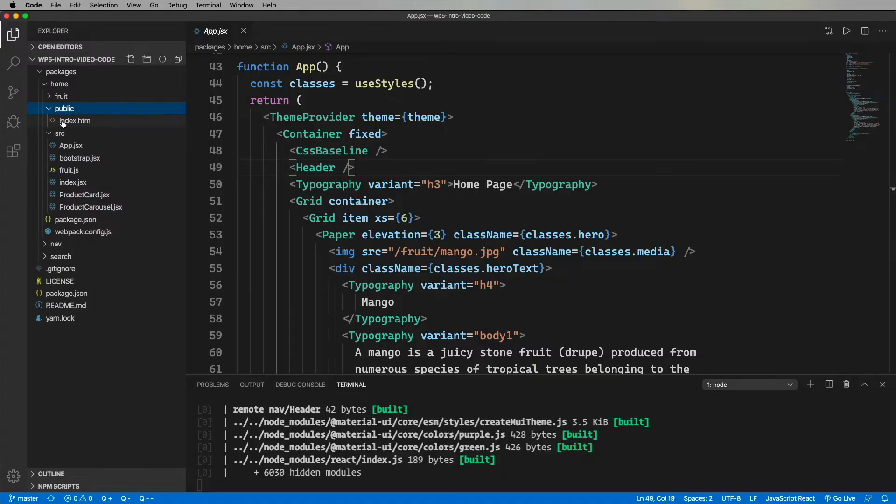
click(74, 121)
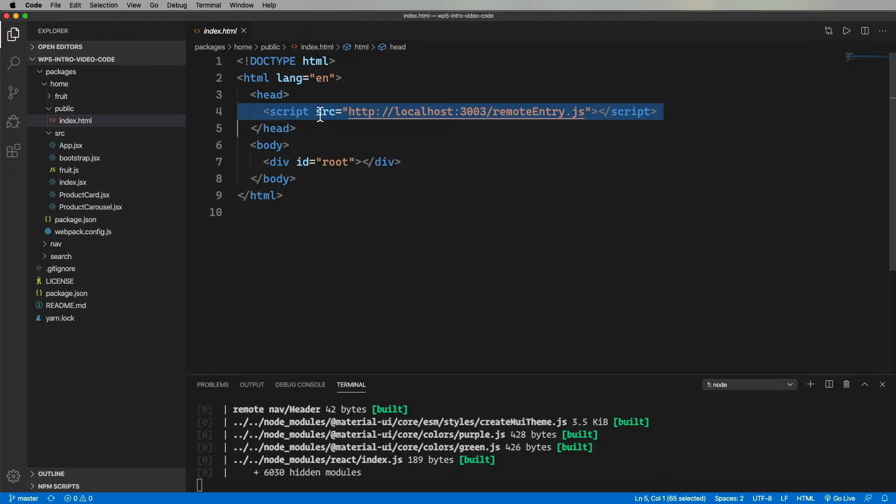
click(296, 128)
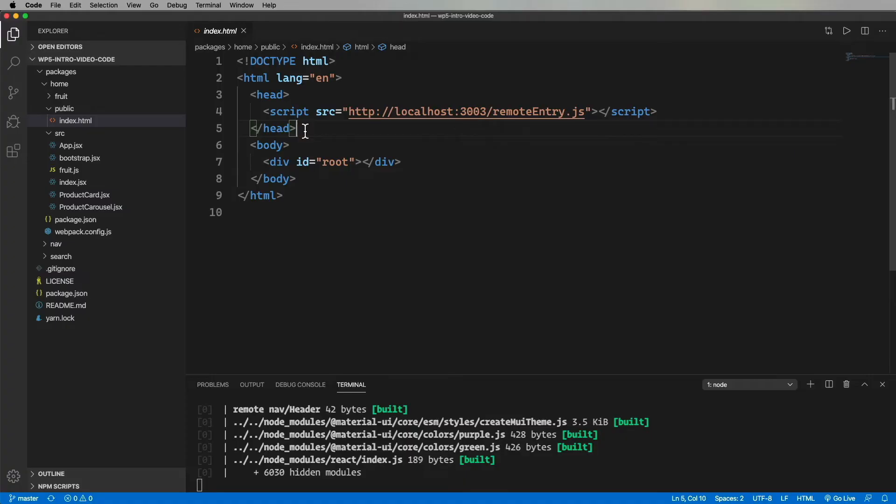
mouse_move(319, 172)
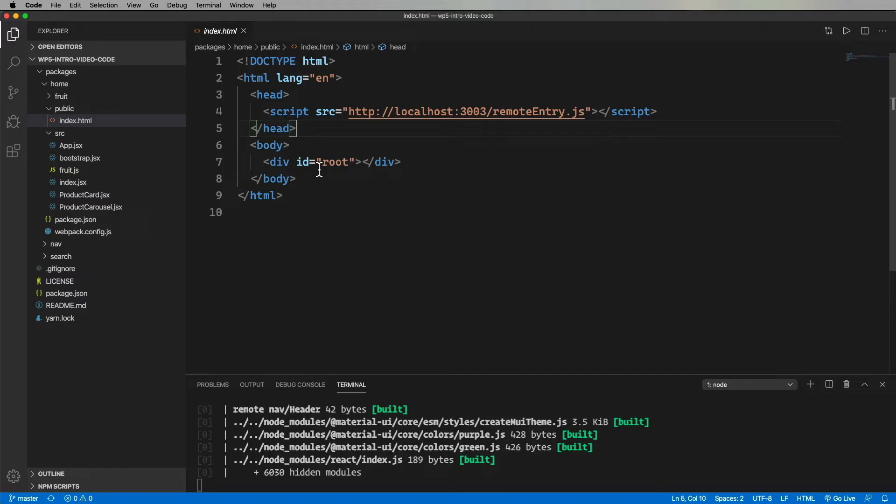
key(cmd+tab)
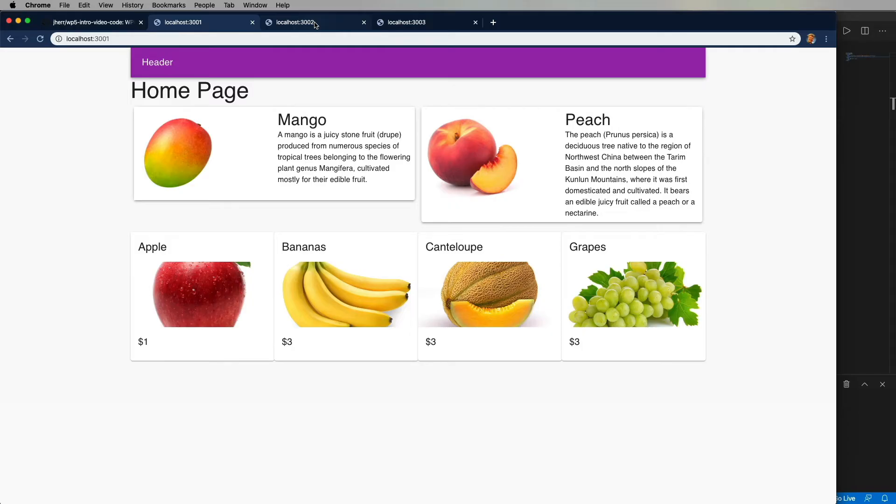
View the Search Page at localhost:3002 and the app at localhost:3003
click(294, 22)
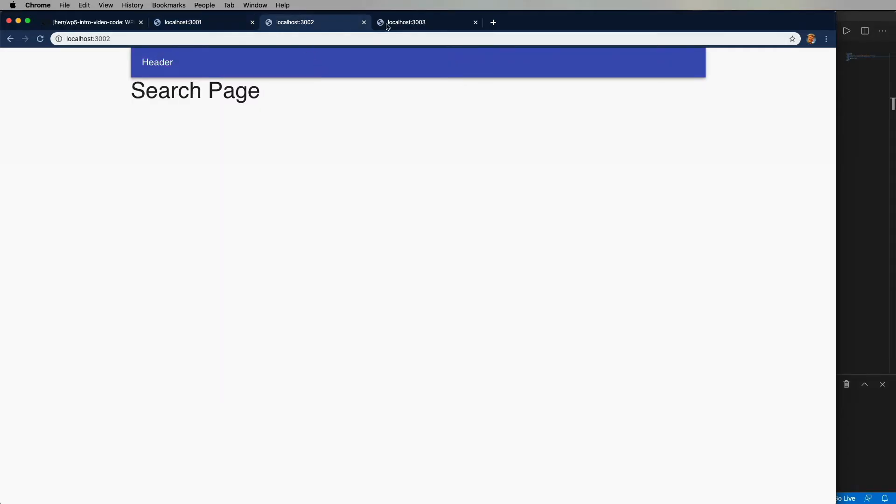
click(183, 21)
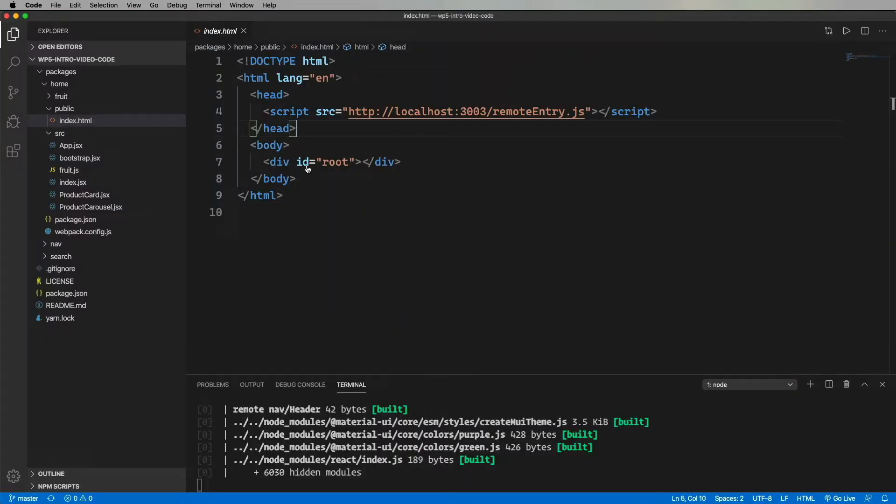
Add home: 'home' to the remotes in search/webpack.config.js above nav
click(59, 84)
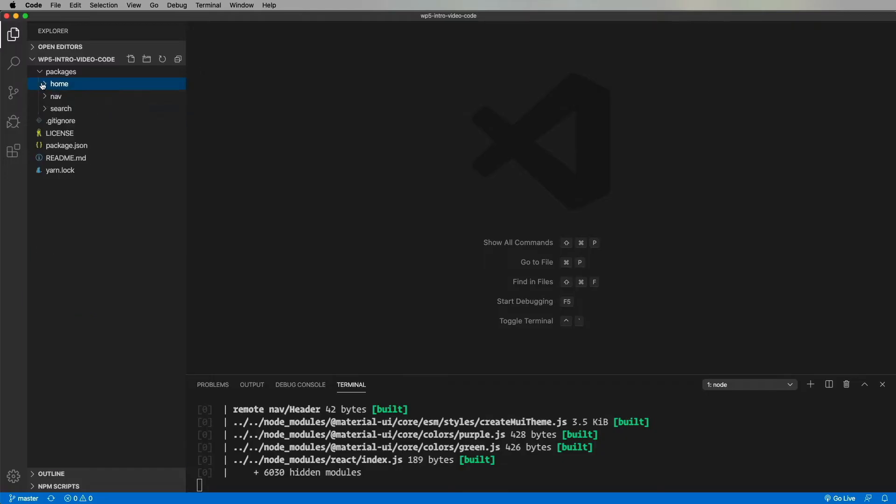
click(74, 133)
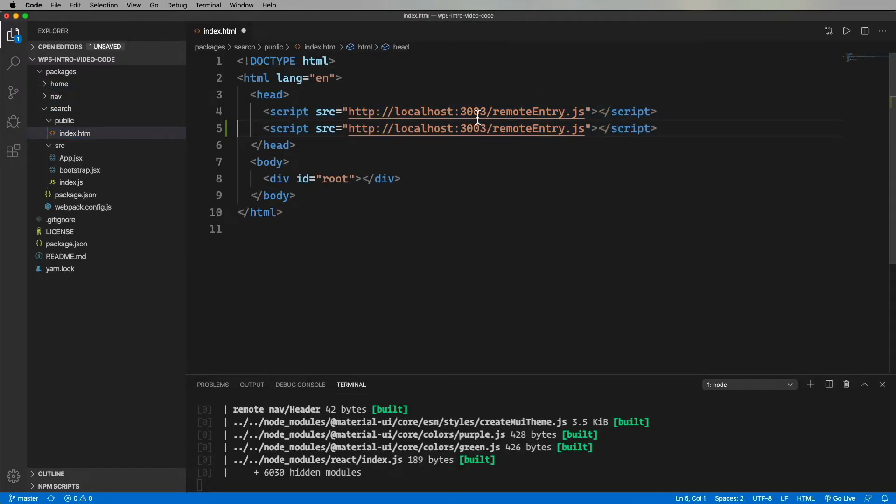
click(82, 208)
text('h)
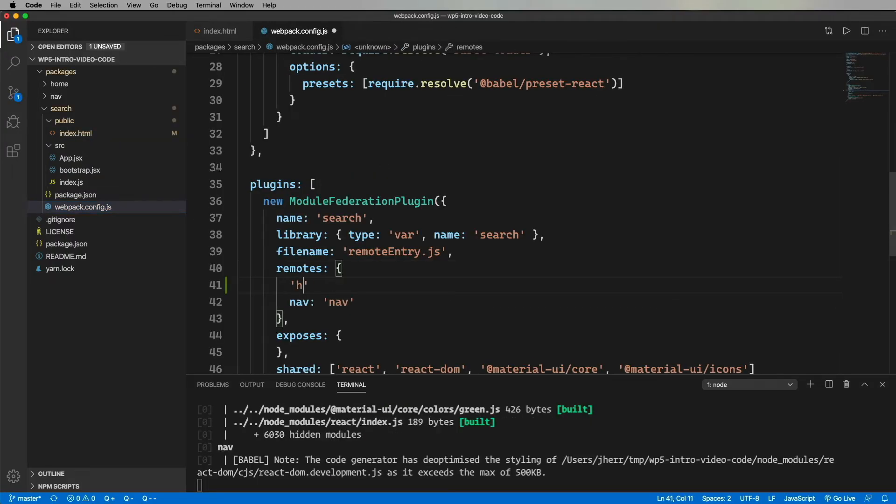
text(ome: 'home')
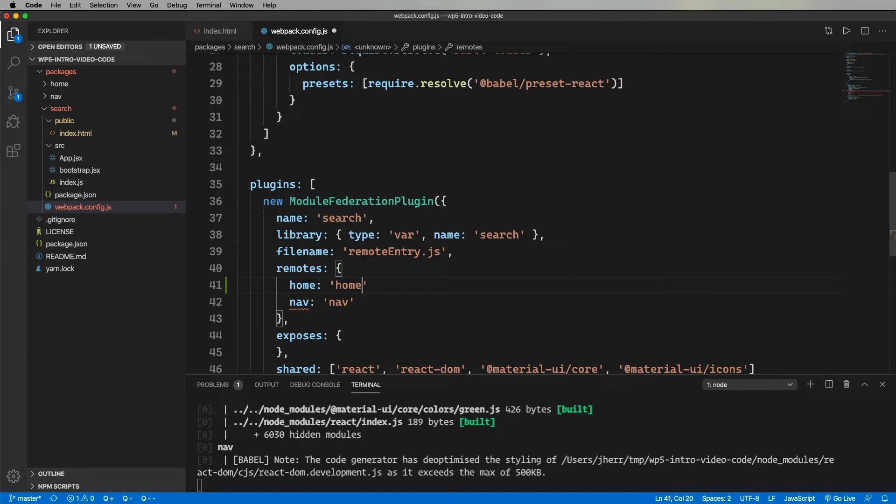
text(,)
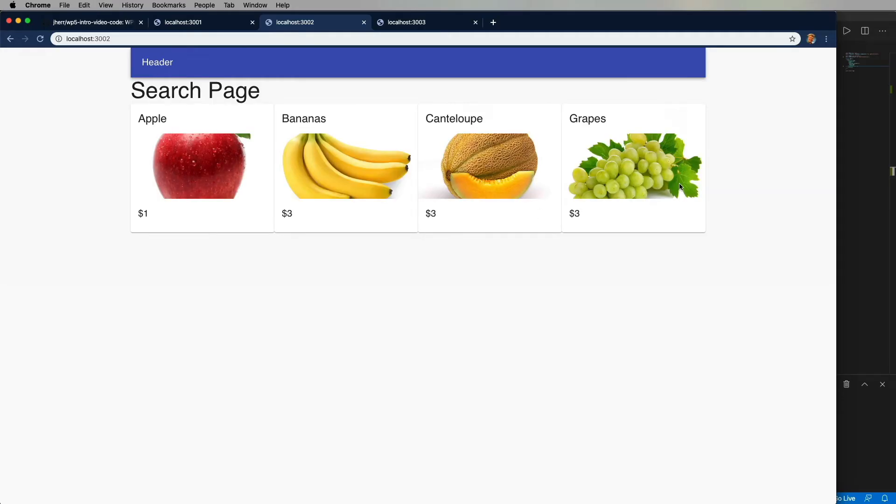
mouse_move(732, 132)
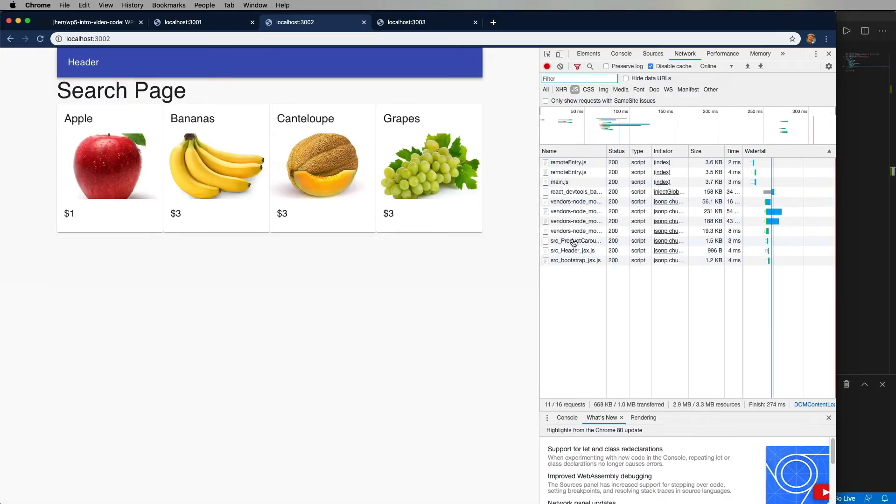
mouse_move(788, 80)
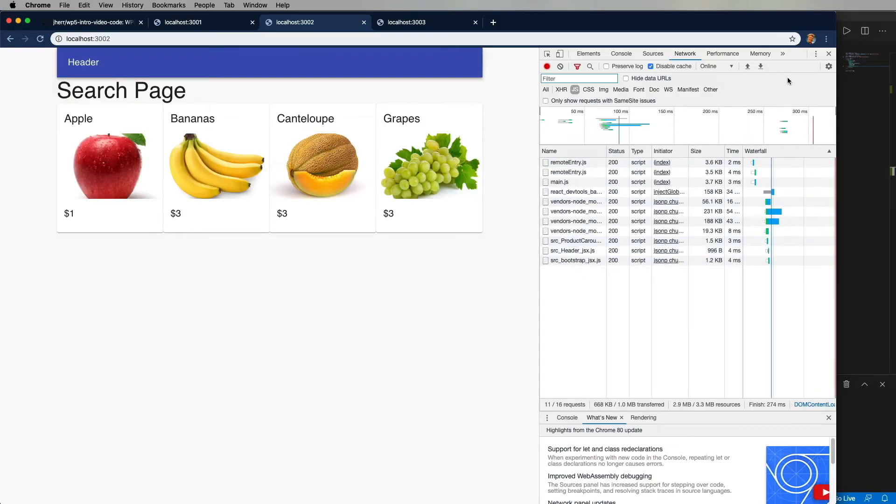
Inspect the Network requests for the remoteEntry scripts and src_ProductCarousel chunk
click(828, 54)
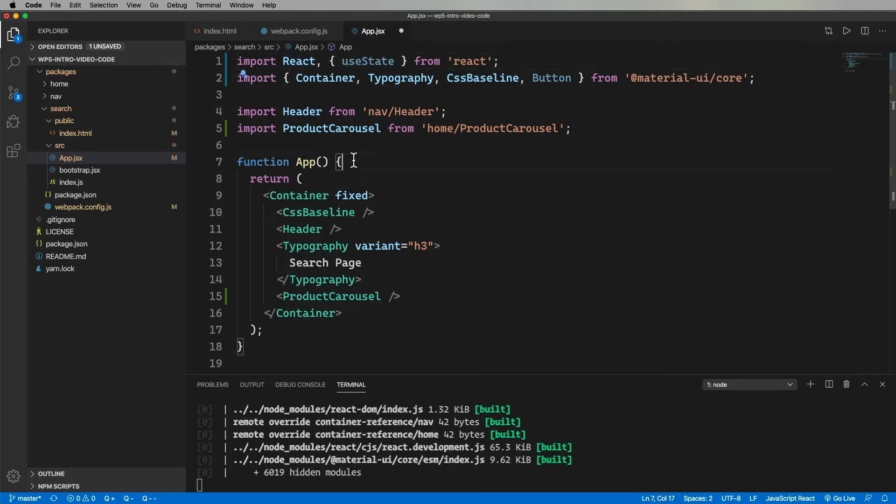
Add shown state and a Button onClick setShown(true) gating the lazy ProductCarousel, then switch to Chrome
text(const [ shown, setShown ] = useState(false);)
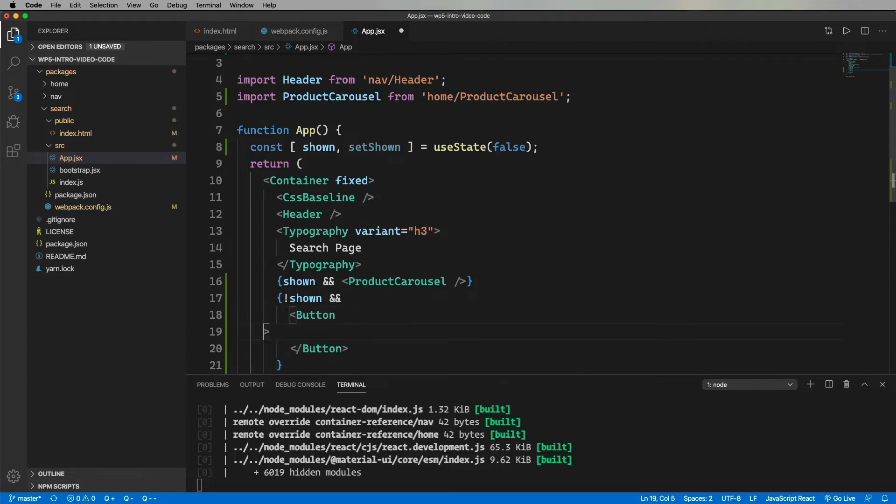
text(onClick={() => setShown(true)})
text(<React.Suspense fallback={null}></React.Suspense>)
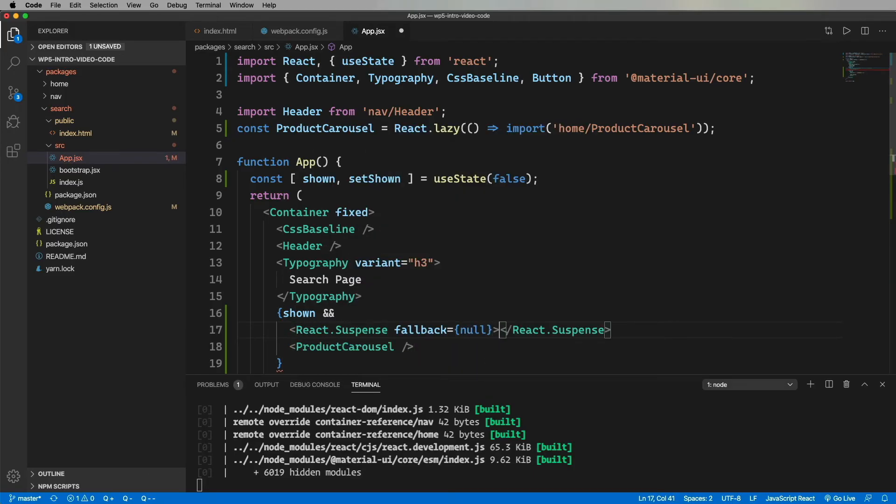
key(cmd+tab)
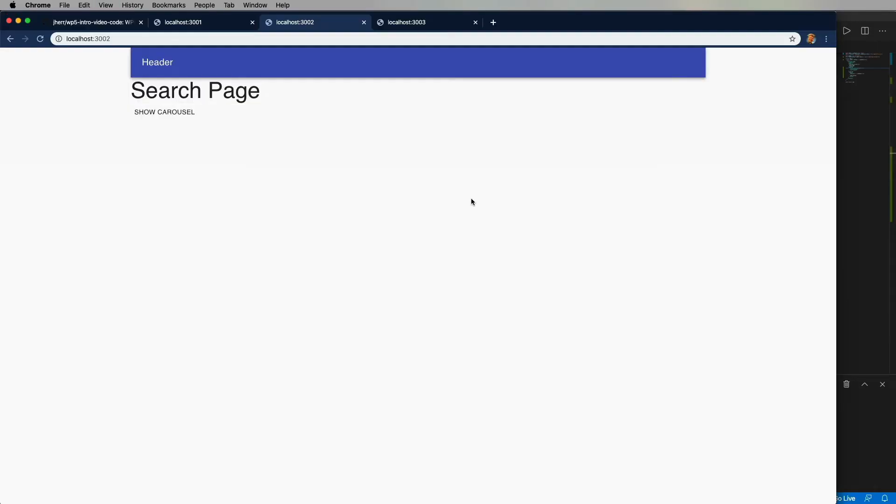
With the Network log open, use SHOW CAROUSEL to load src_ProductCarousel on demand
key(F12)
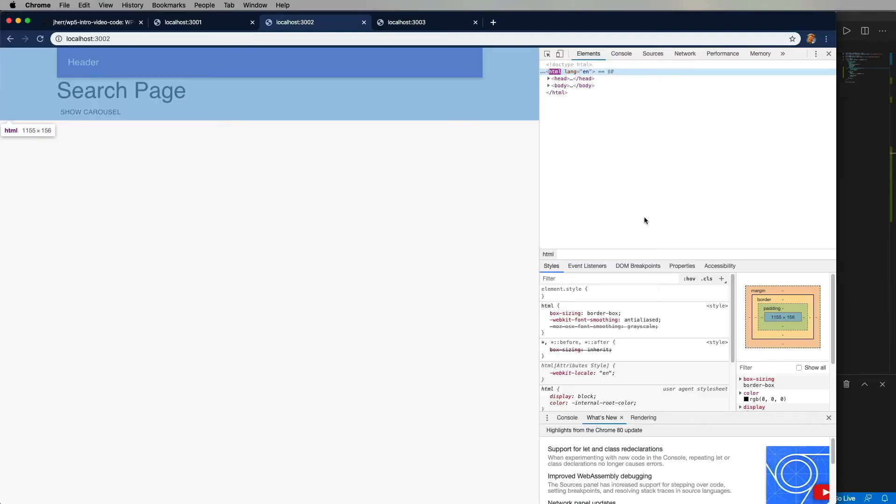
click(684, 53)
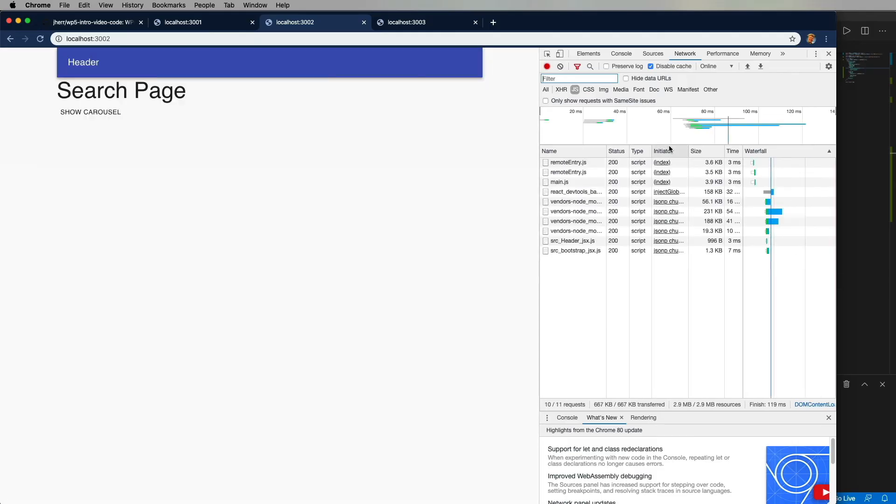
click(91, 111)
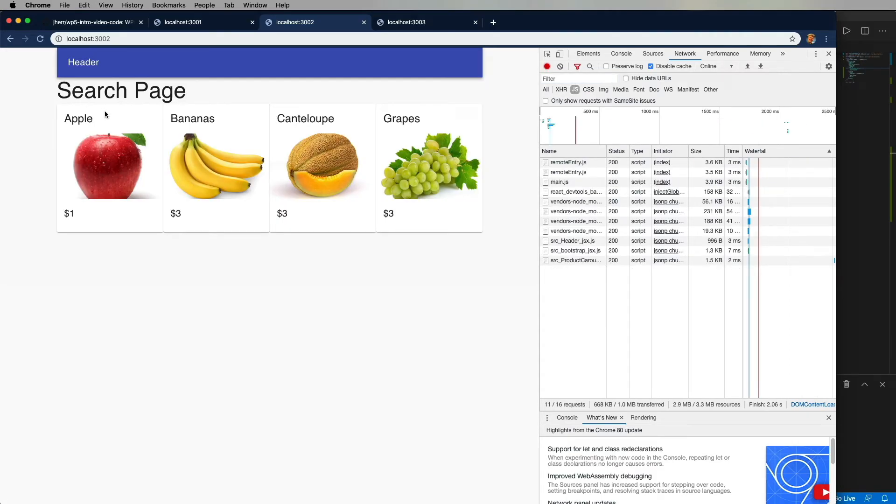
mouse_move(575, 261)
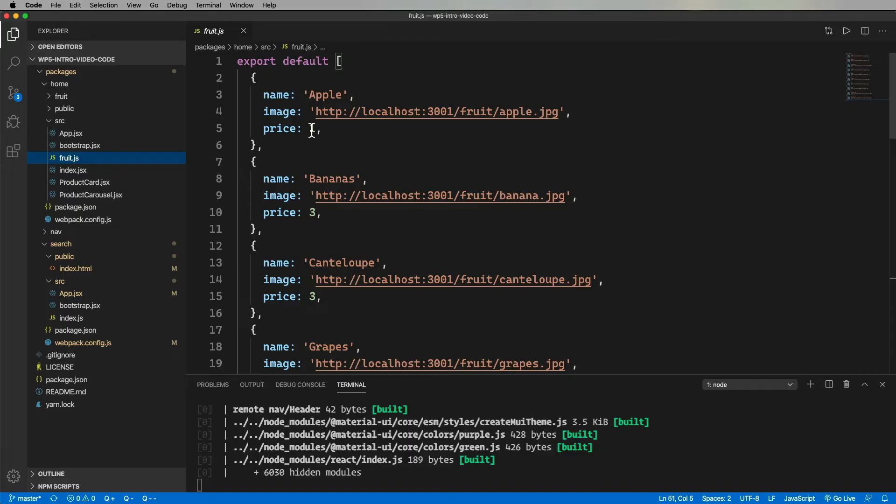
Add fruit: './src/fruit' to the exposes object in home/webpack.config.js
click(84, 182)
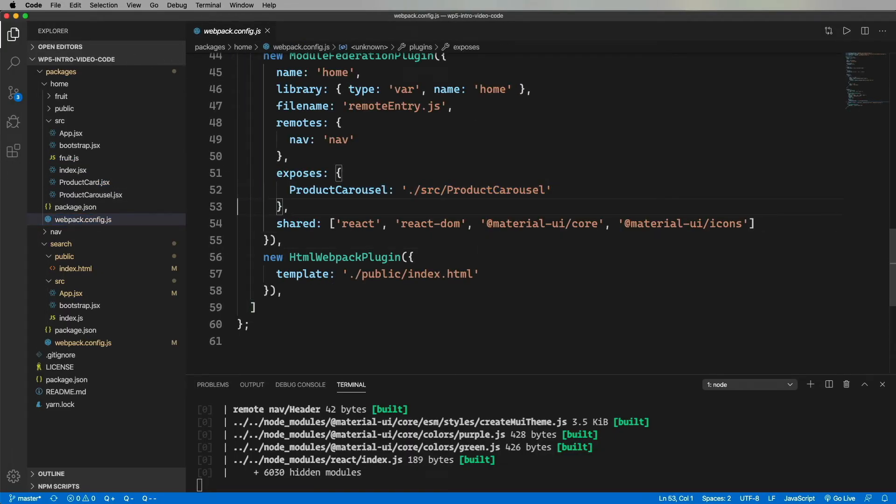
text(fruit: './src/fruit')
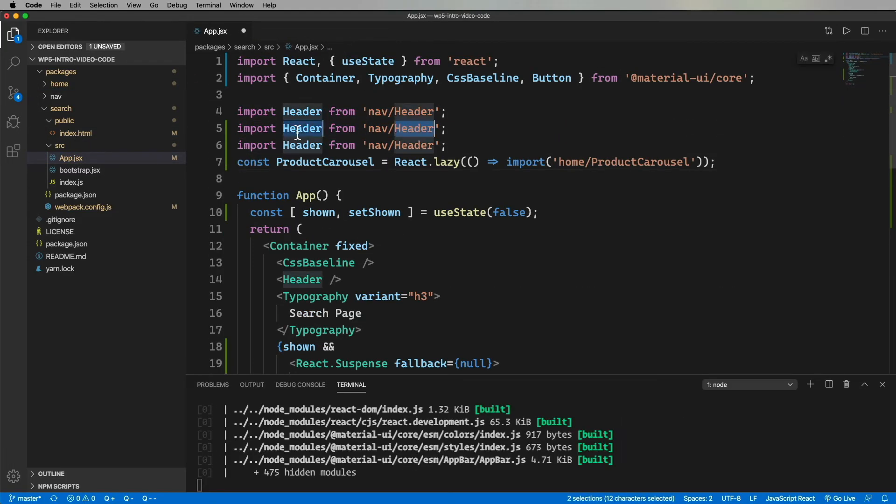
Import fruit and TextField and add filter state with useState
text(fruit)
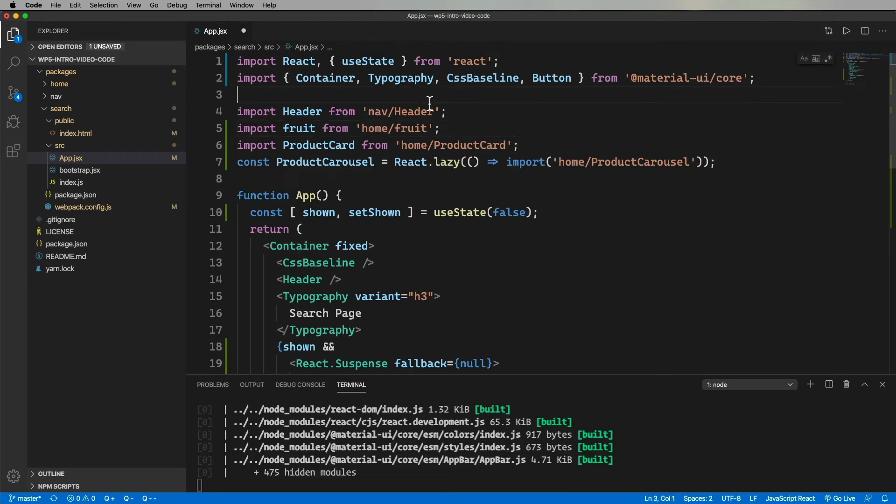
text(TextField)
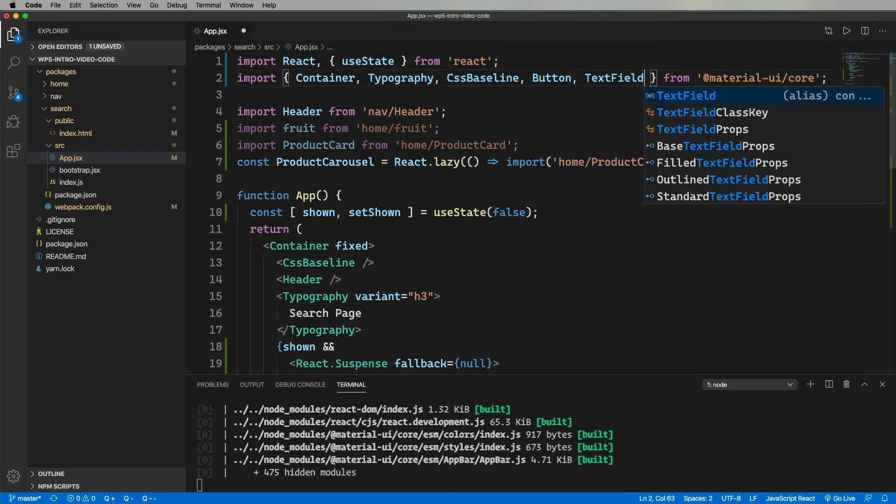
text(const [ filter, [setfilter ] = useState(false);)
text(onChange={)
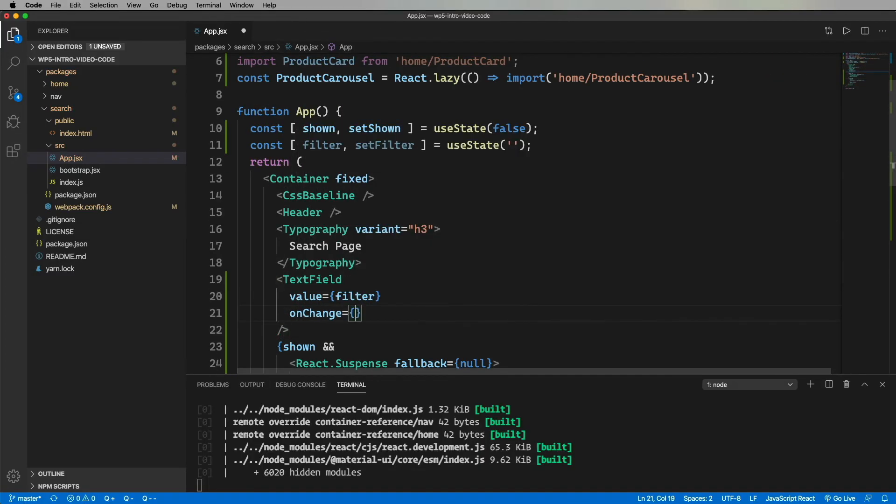
Wire the TextField onChange to setFilter and render a Grid of fruit filtered by lowercase match
text((evt) => setFilter(evt.target.value))
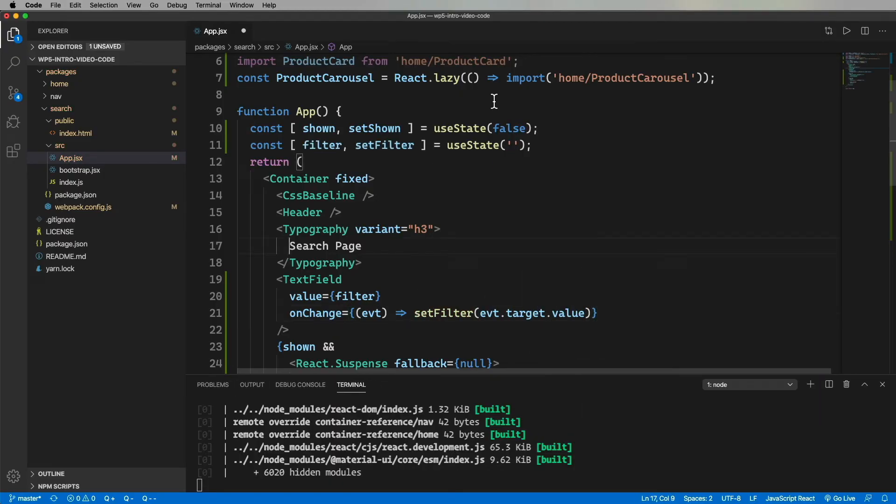
text(<Grid container>)
text(.filter(({name}) => name.indexOf(filter) > -1)
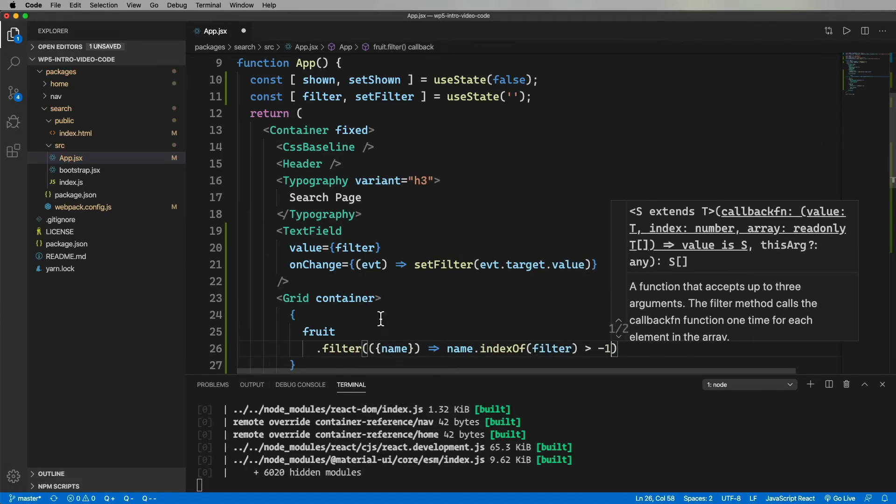
text(.toLowerCase())
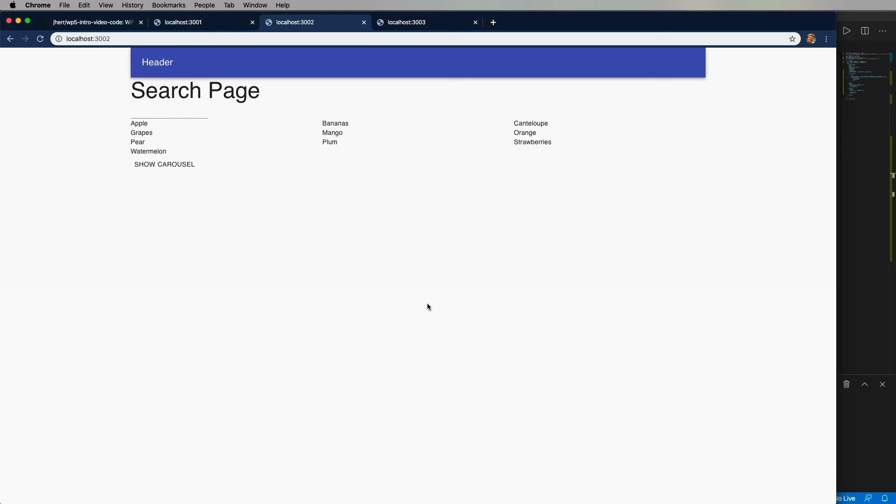
mouse_move(418, 131)
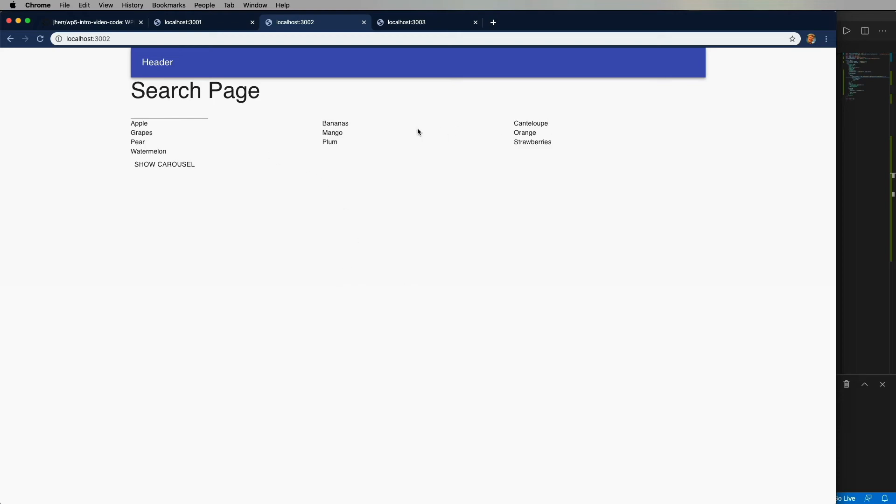
Filter the search page with 'cant' to leave only Canteloupe, then show the carousel beneath it
text(app)
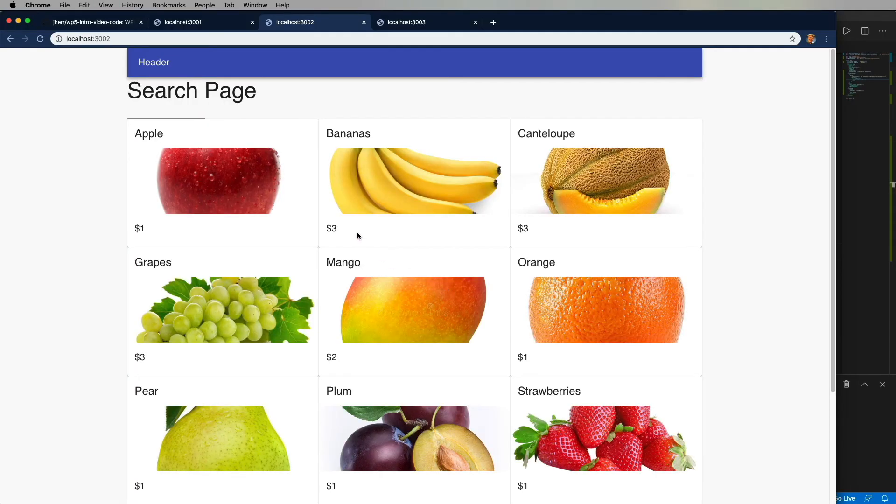
click(166, 112)
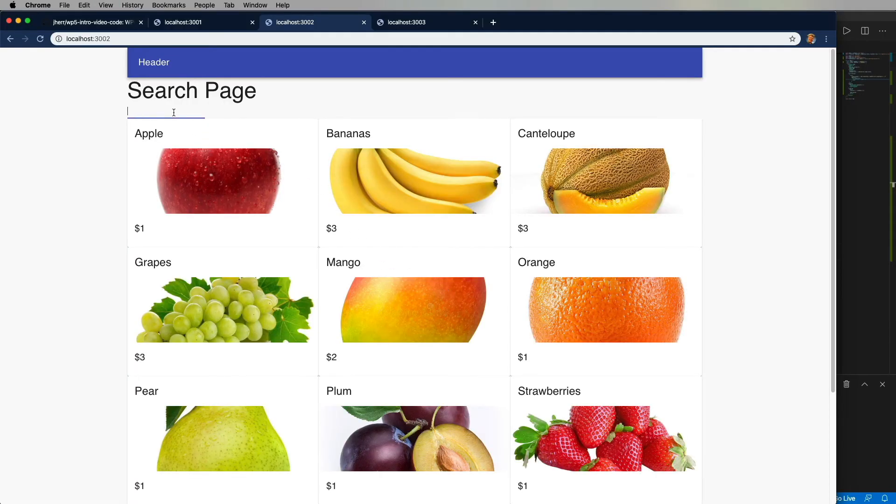
text(cant)
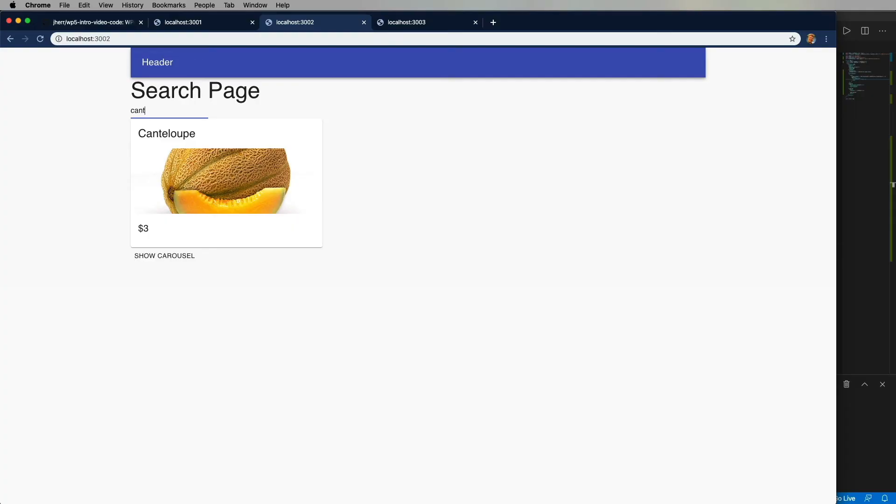
click(165, 256)
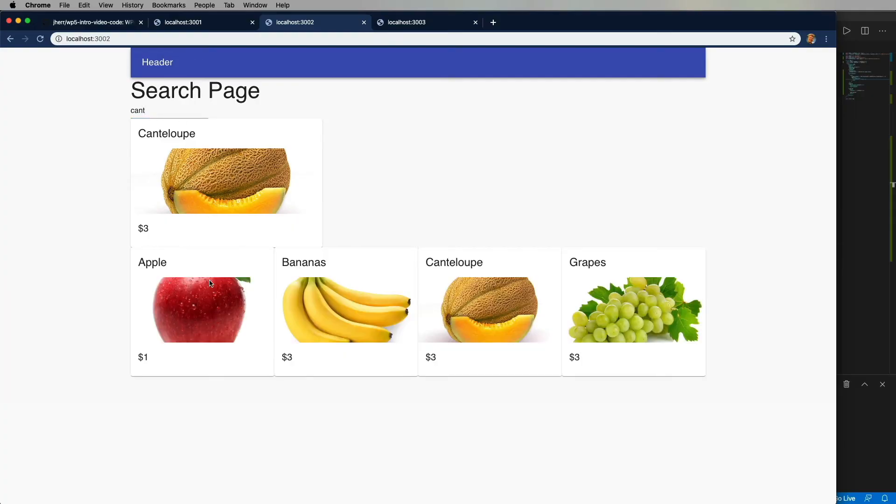